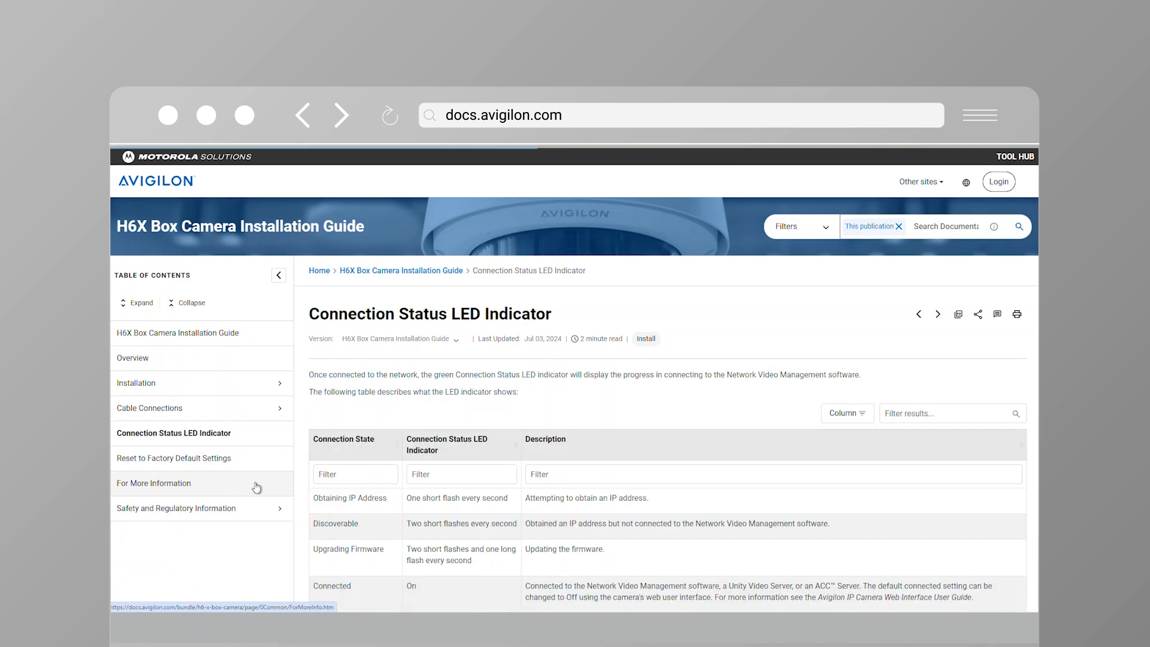
Step: Open the Image and Display page showing the live camera image and auto focus zone
left_click(173, 458)
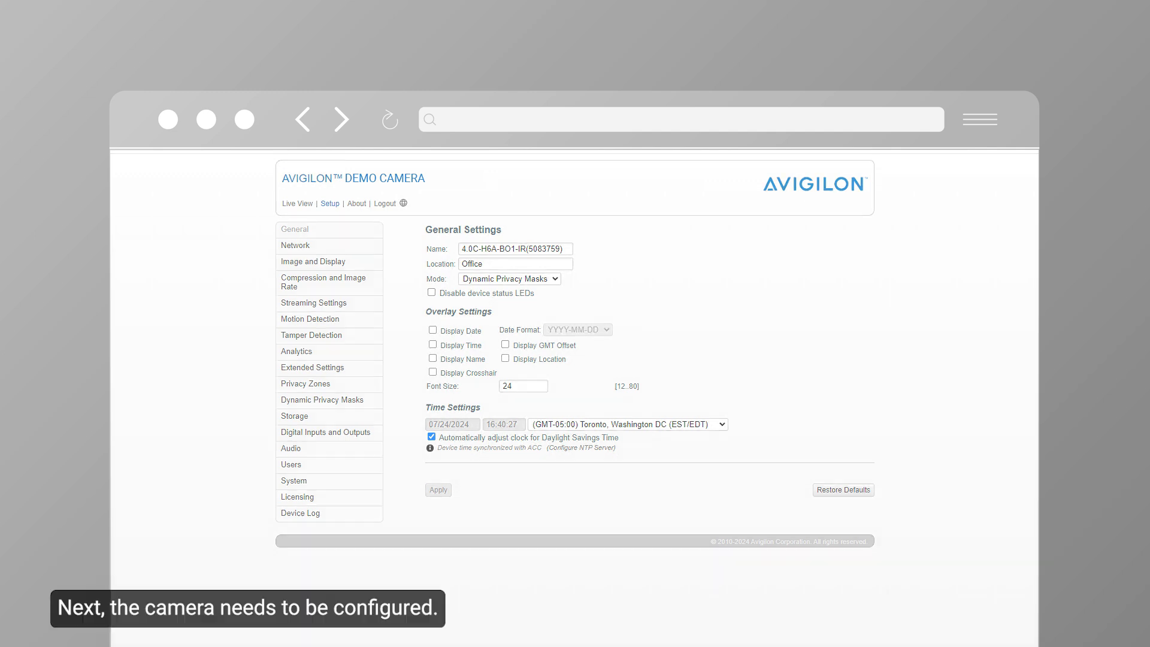
left_click(313, 261)
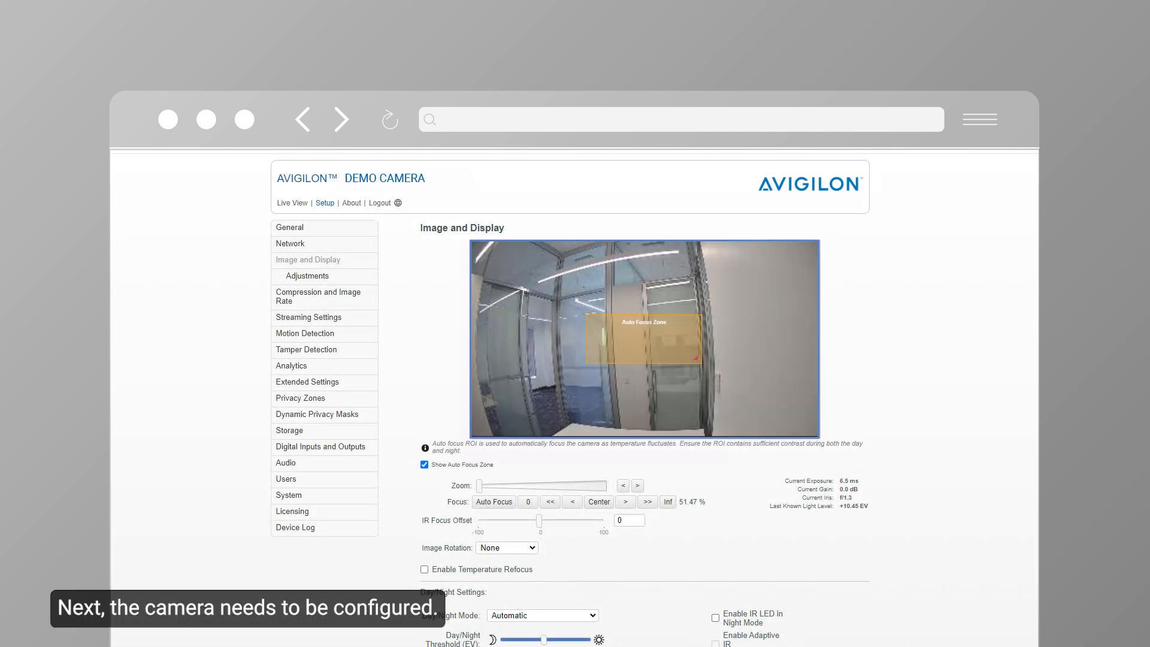